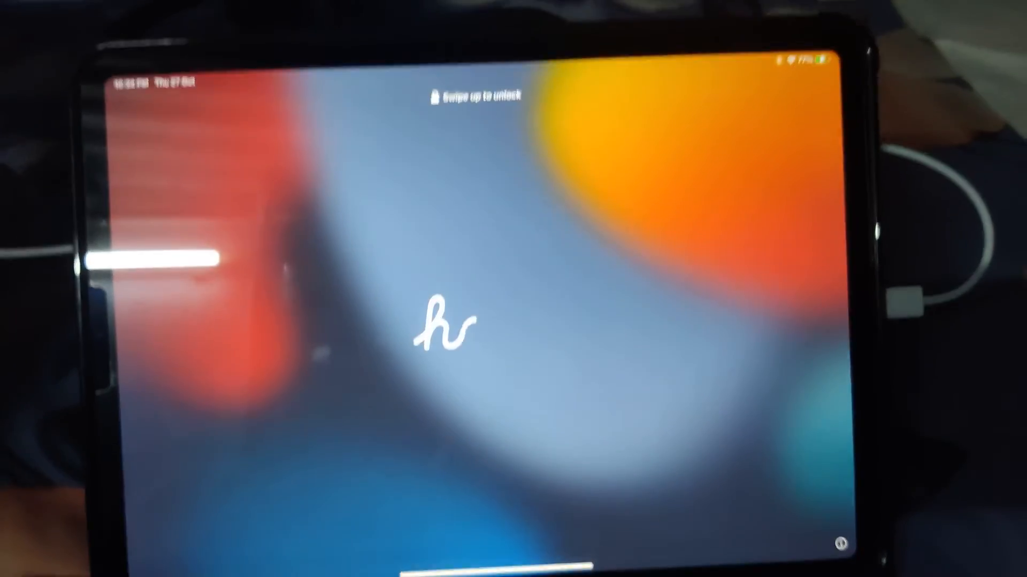
- Swipe up from the hello lock screen to unlock the updated iPad
{"action": "scroll", "scroll_direction": "up", "scroll_amount": 3}
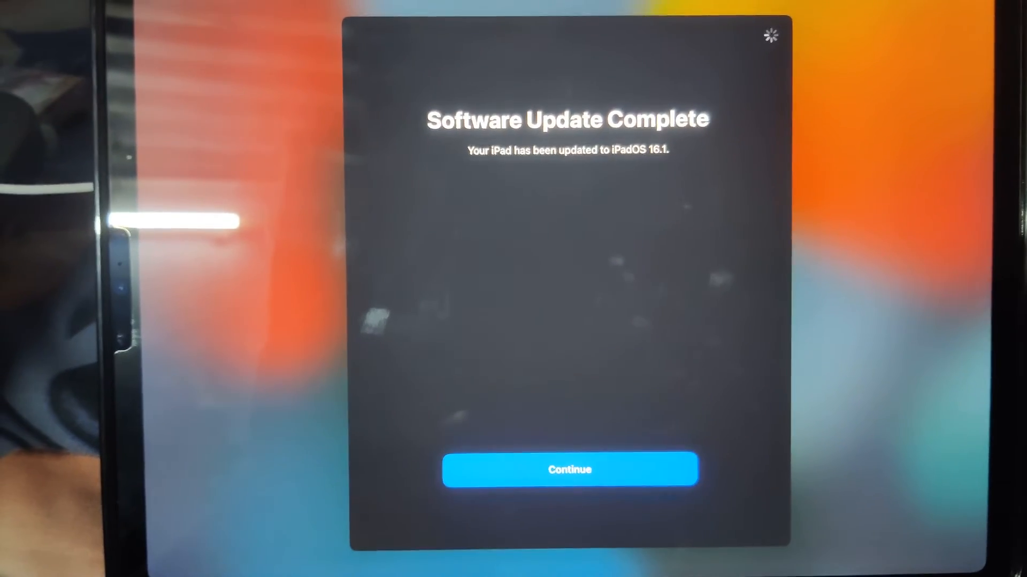
- Continue past the iPadOS 16.1 update-complete notice to the iPad Analytics screen
{"action": "left_click", "coordinate": [569, 470]}
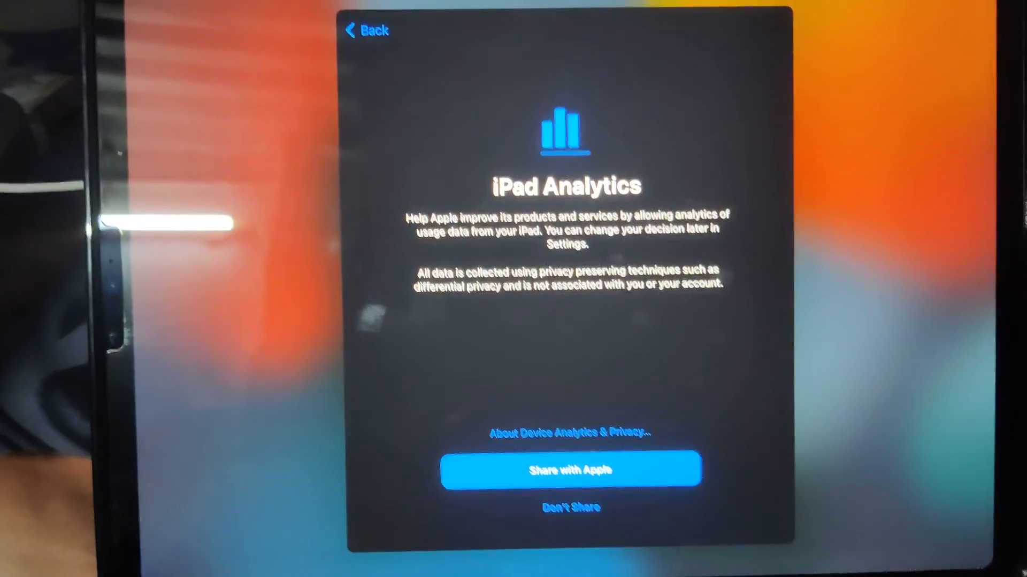